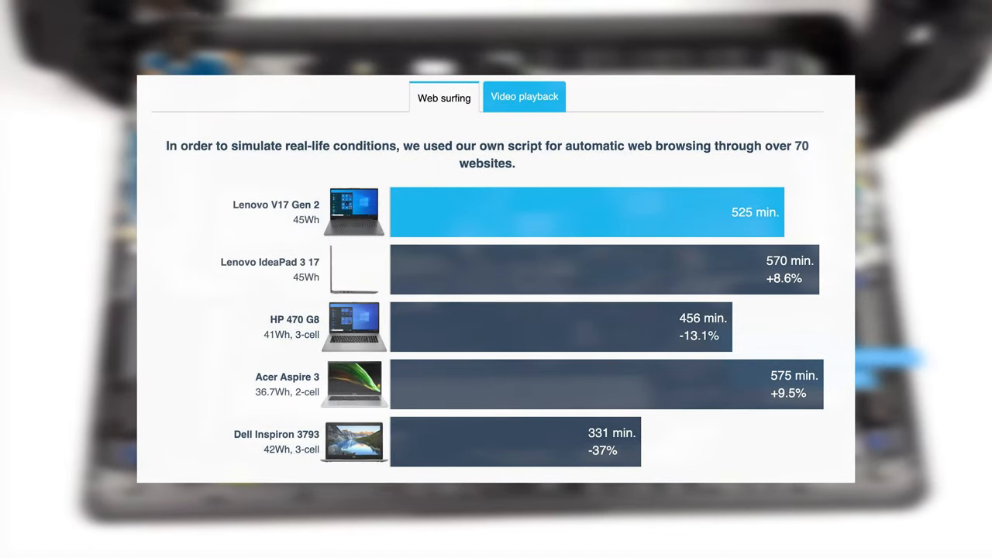
click(524, 96)
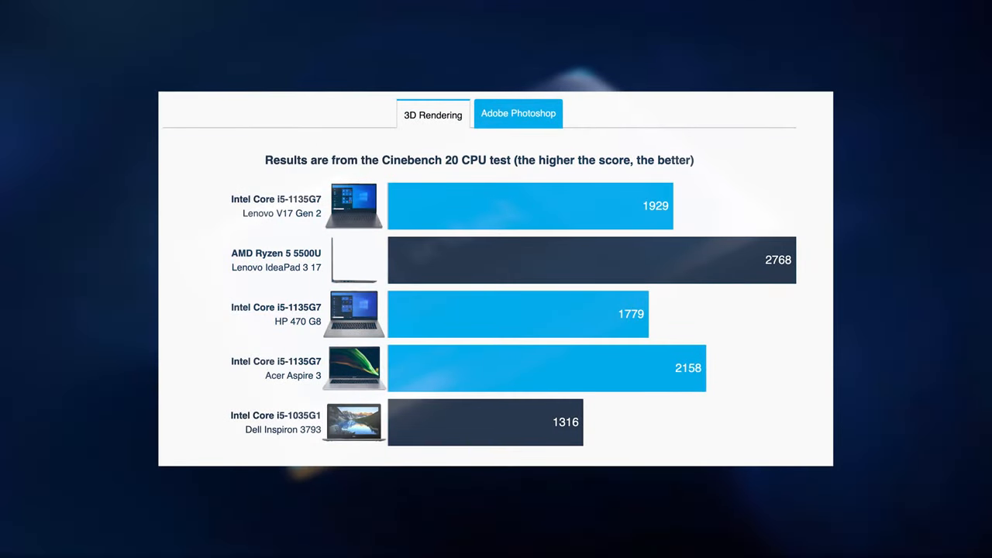
click(518, 113)
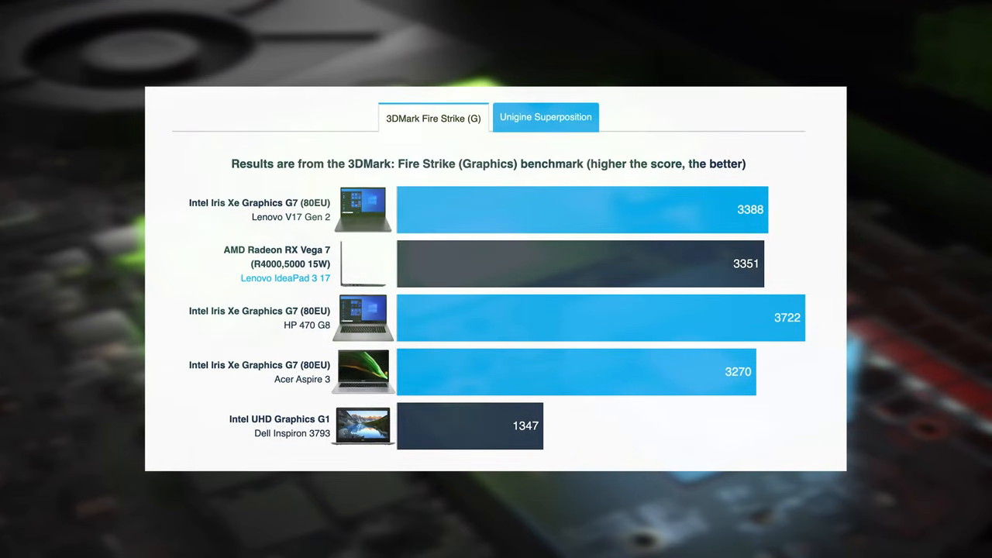
click(545, 118)
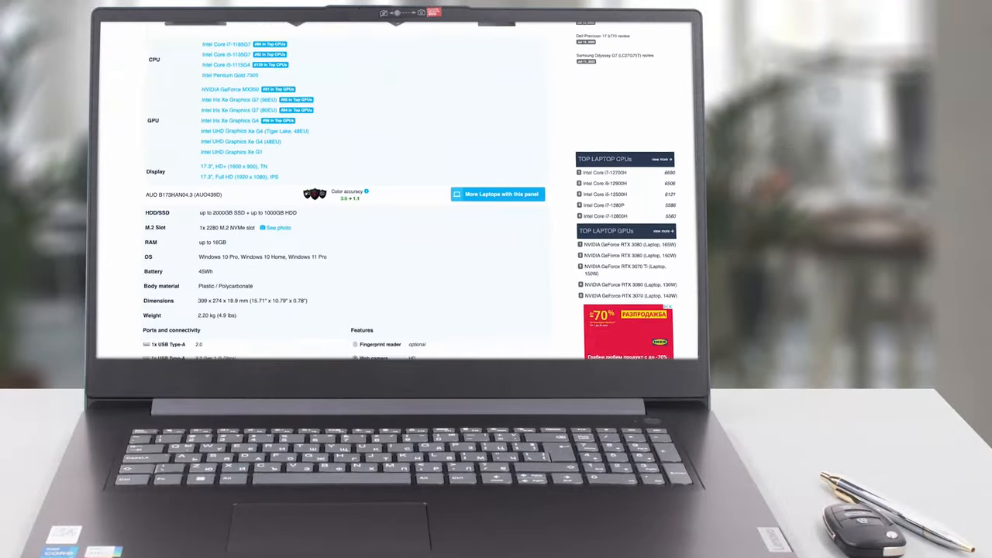
scroll(down, 3)
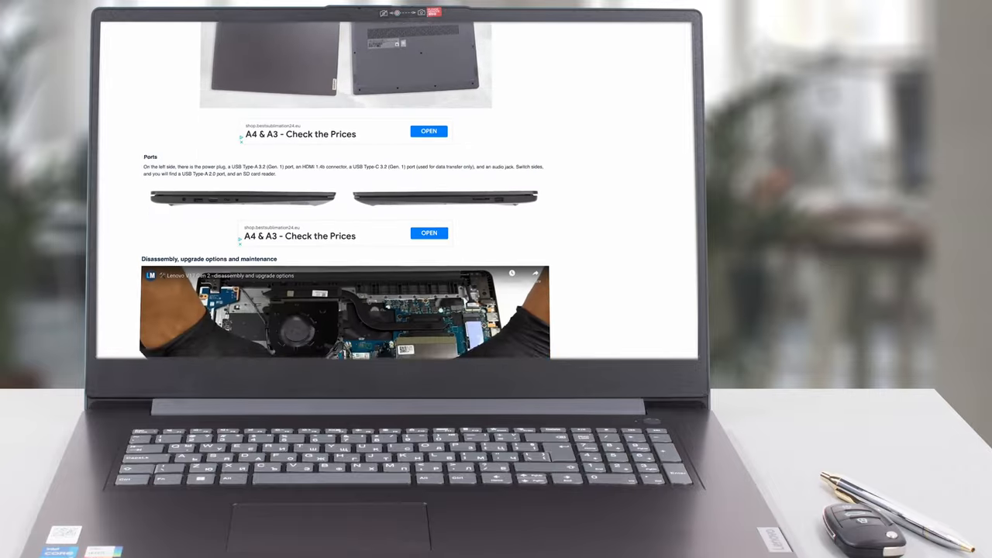
scroll(down, 3)
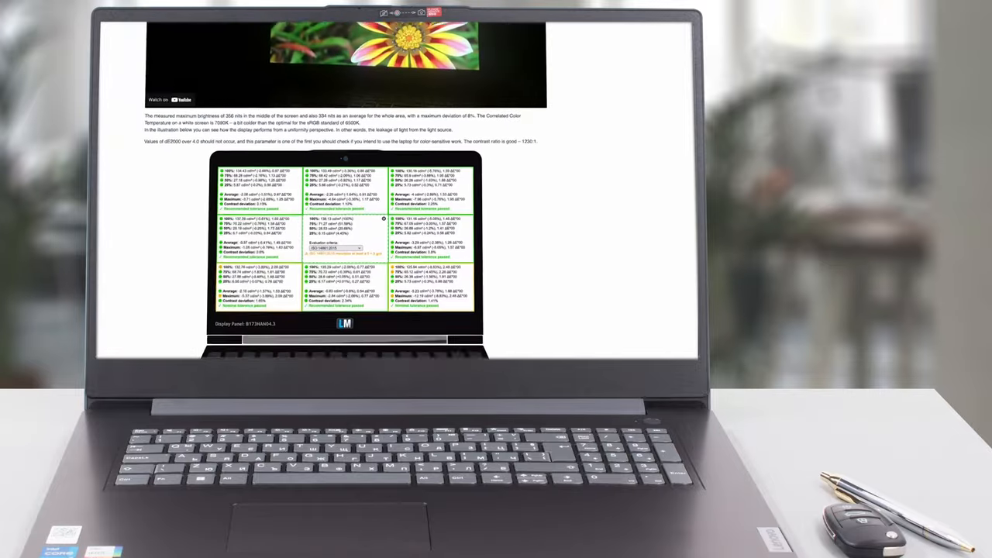
scroll(down, 3)
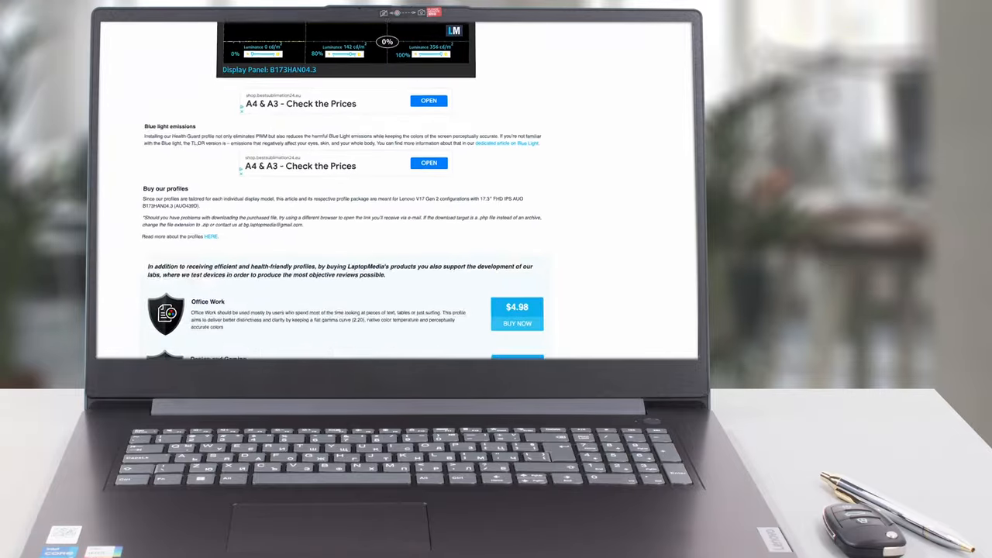
scroll(down, 3)
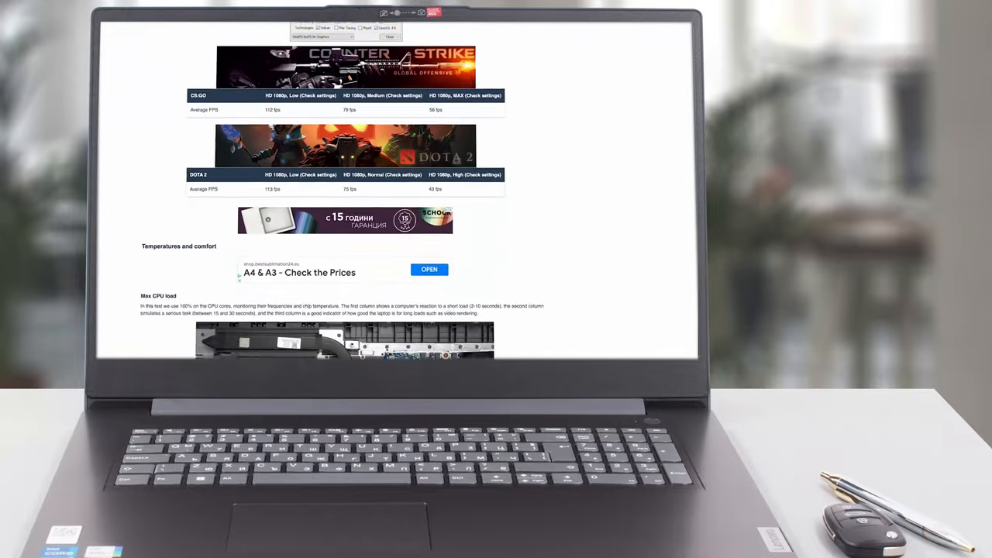